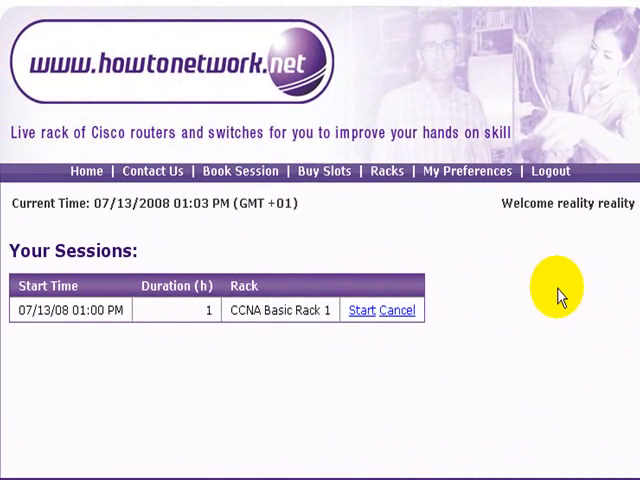
mouse_move(337, 373)
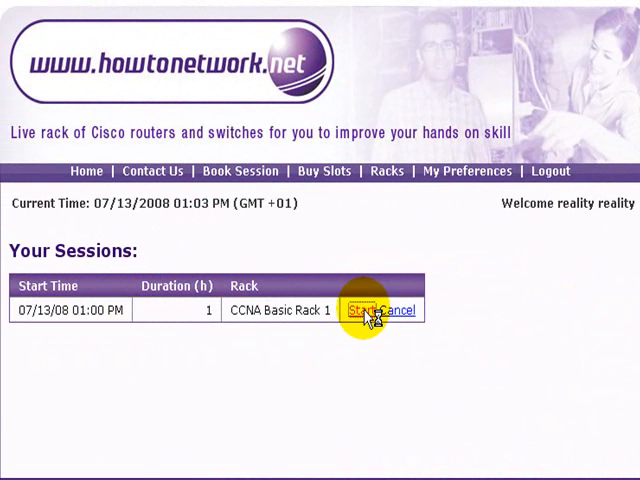
Start the booked CCNA Basic Rack 1 session.
left_click(360, 310)
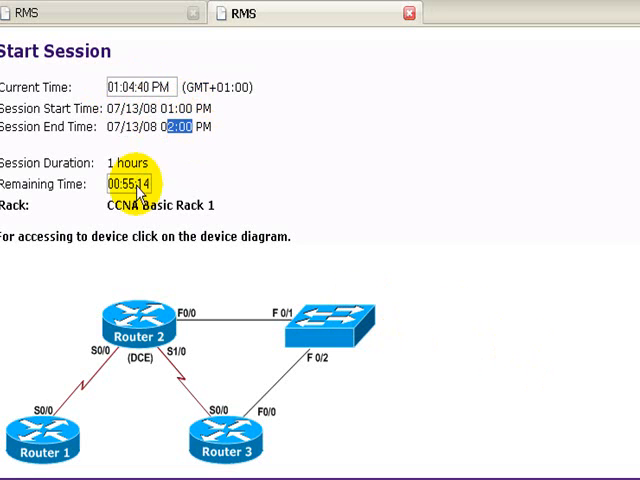
mouse_move(178, 185)
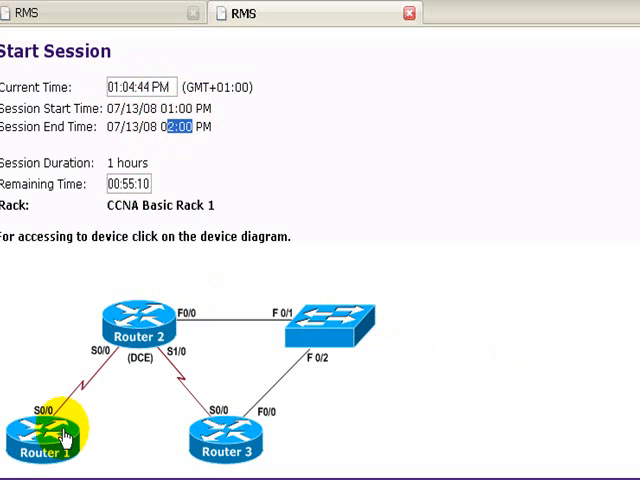
mouse_move(222, 442)
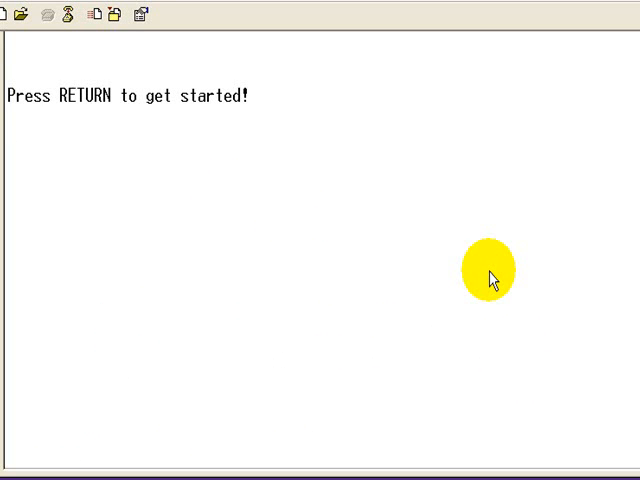
Put Router 1 into enable mode, run 'show ver', and launch the switch console.
key("Return")
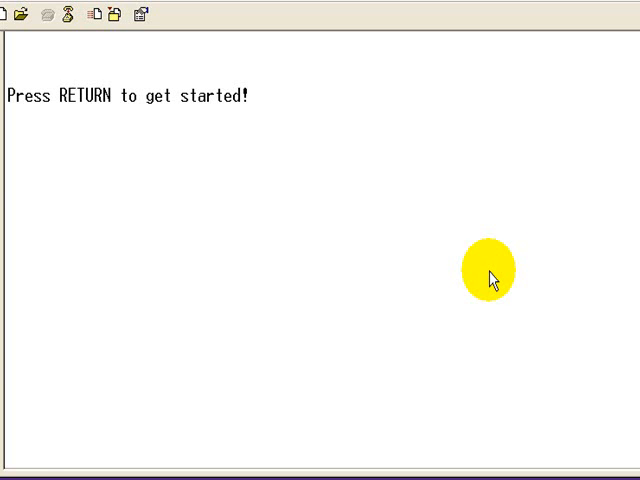
key("return")
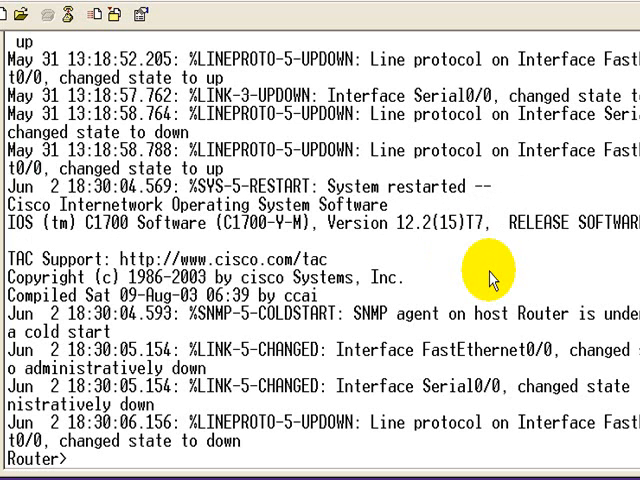
type("e")
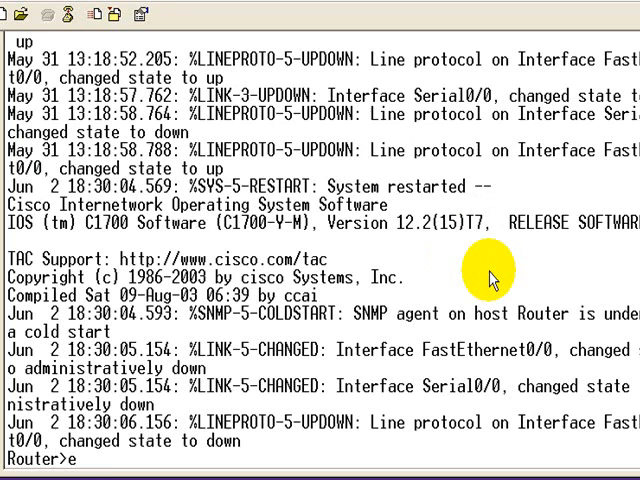
type("enable")
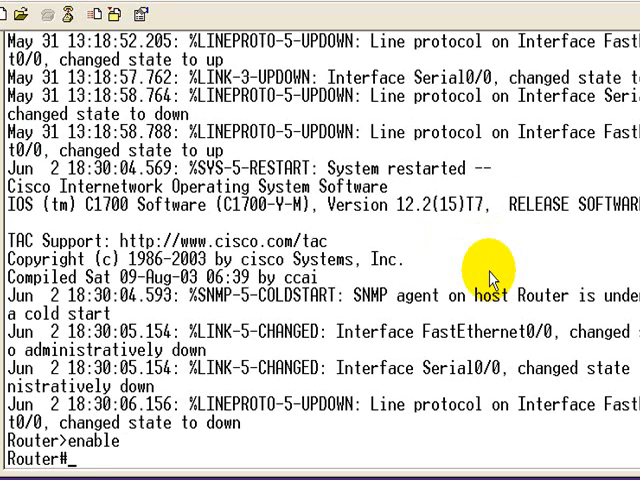
type("show ver")
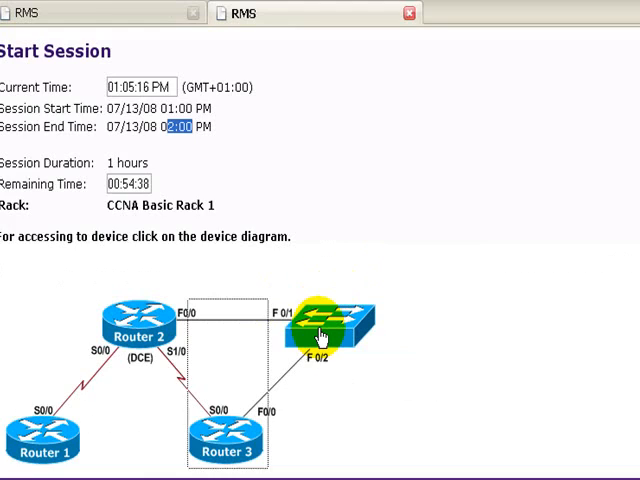
left_click(325, 320)
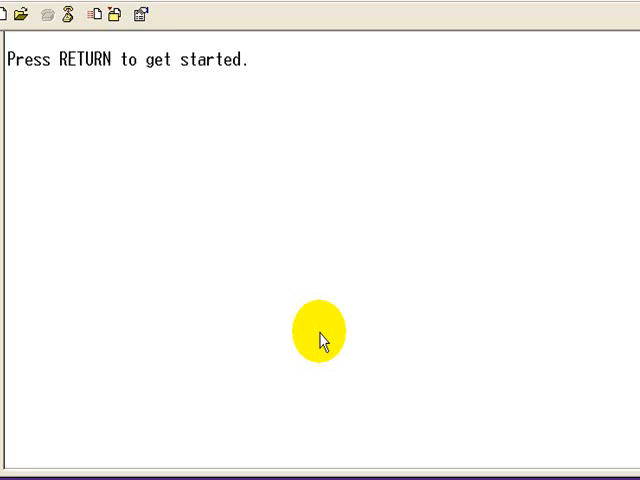
Bring up the Switch> prompt and submit the misspelled command 'enabll'.
key("Return")
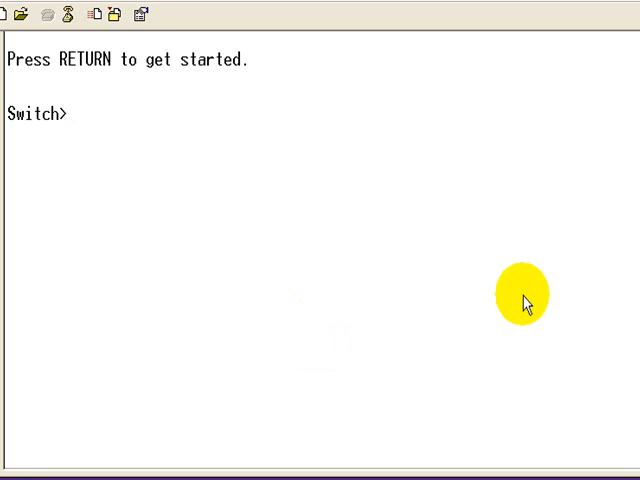
type("enabll")
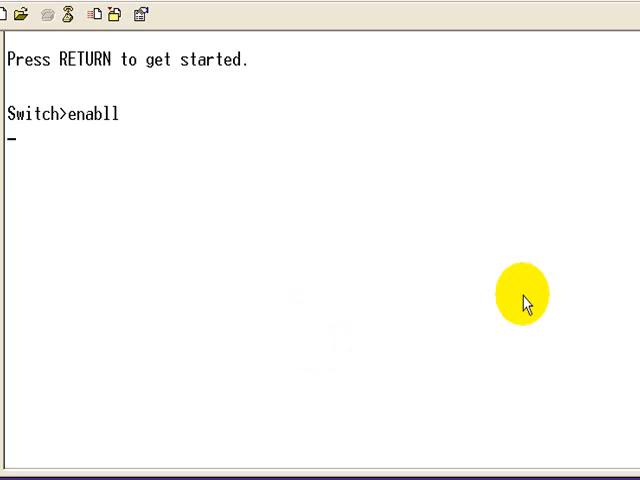
key("Return")
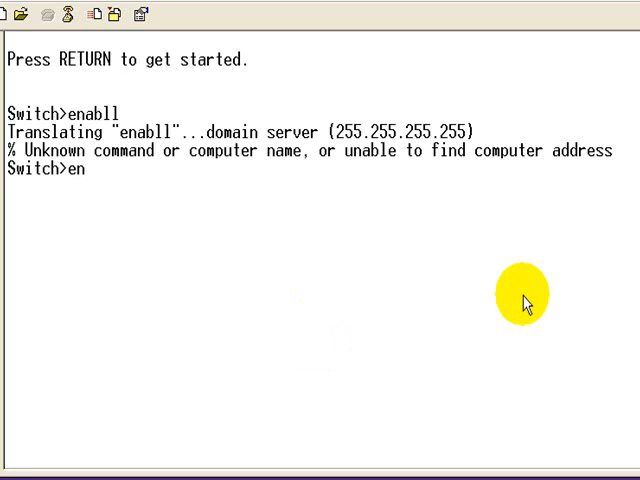